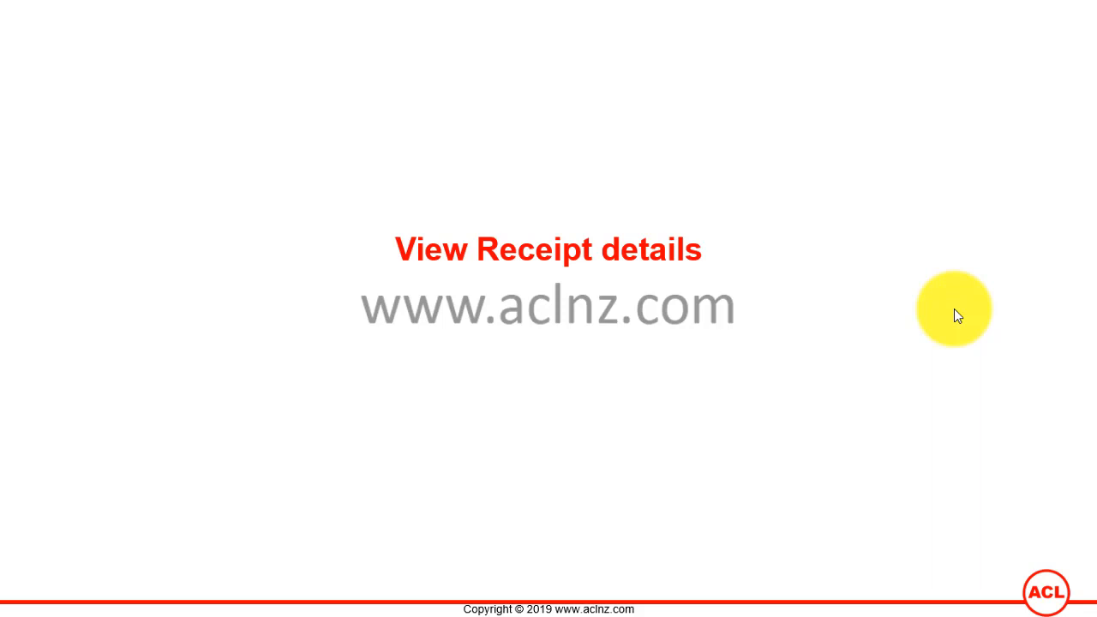
# - Sign in and land on the Supplier Home tab with notifications and orders at a glance
pyautogui.click(19, 601)
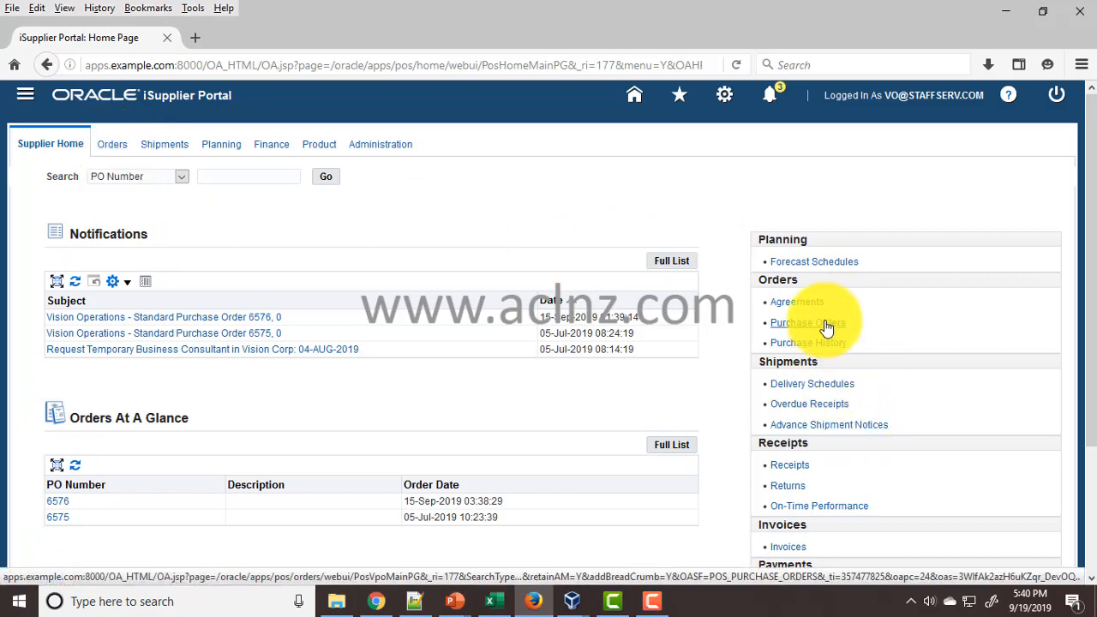
# - Open purchase order 6576 from Orders At A Glance and scroll to its PO Details
pyautogui.scroll(-3)
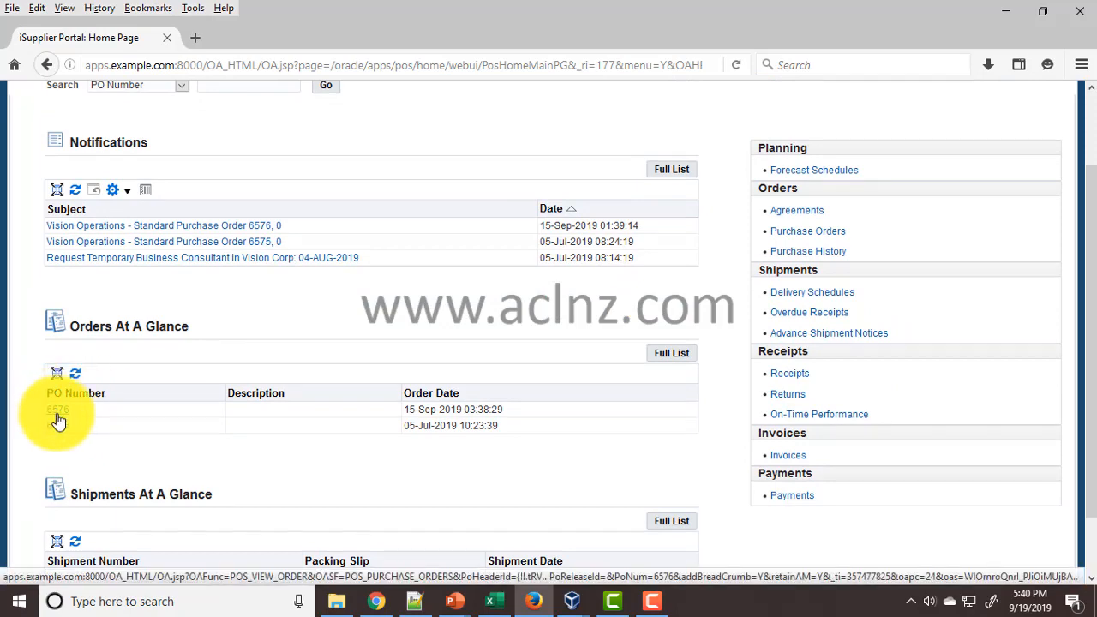
pyautogui.click(57, 409)
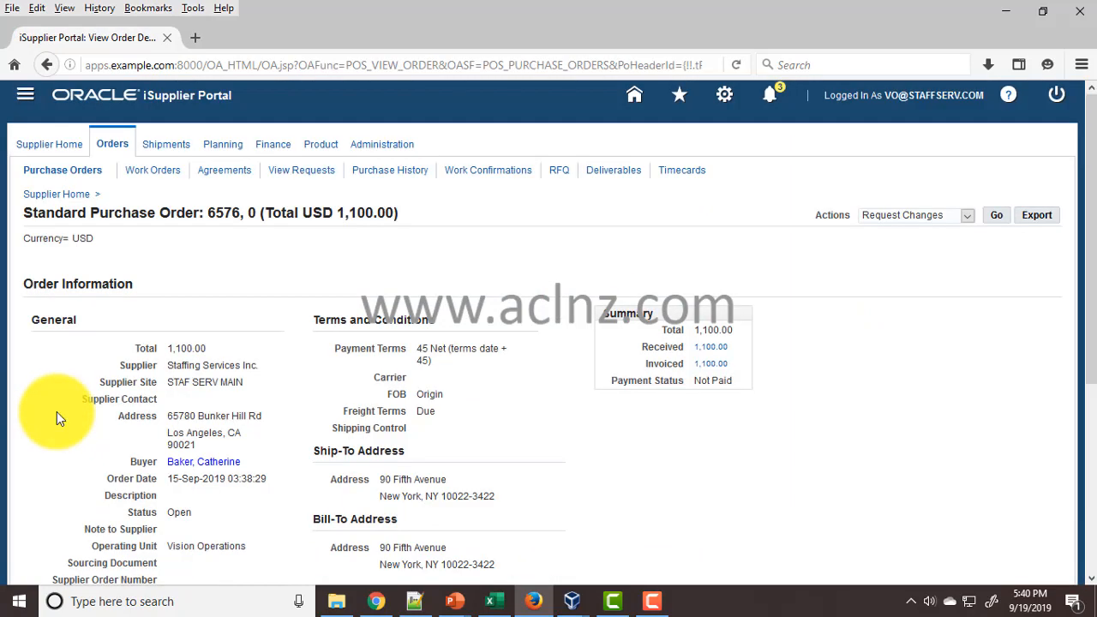
pyautogui.scroll(-3)
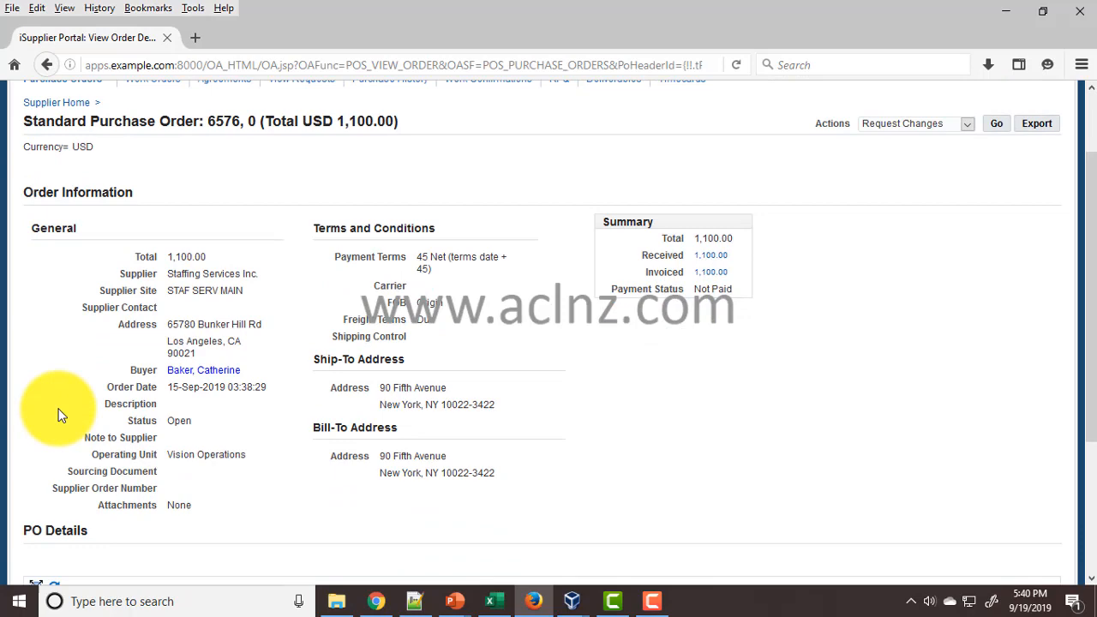
pyautogui.scroll(-3)
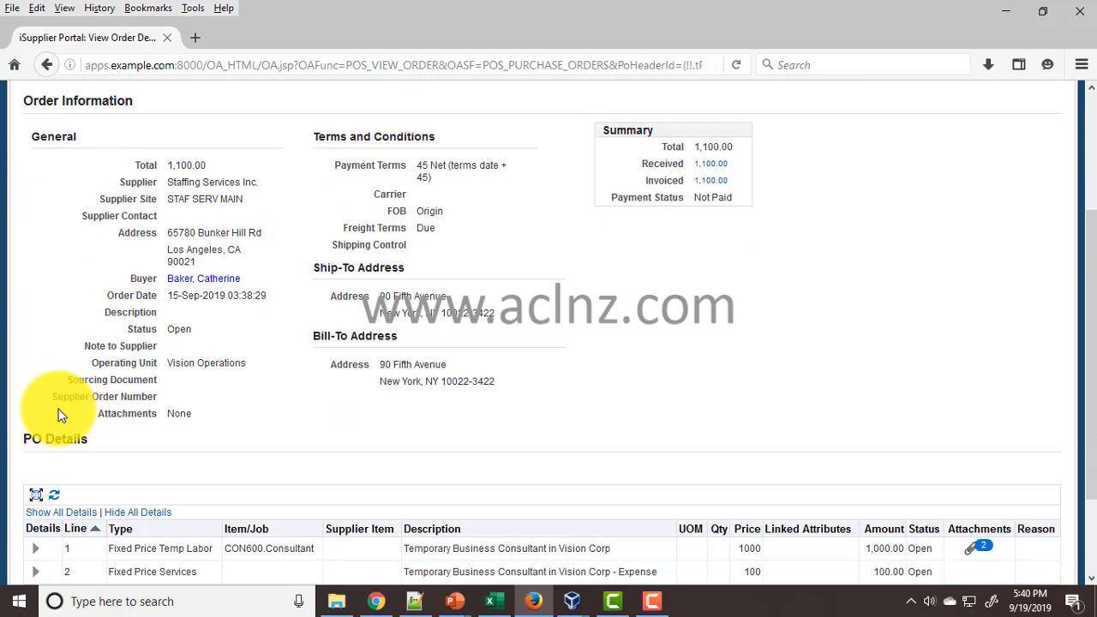
pyautogui.scroll(-3)
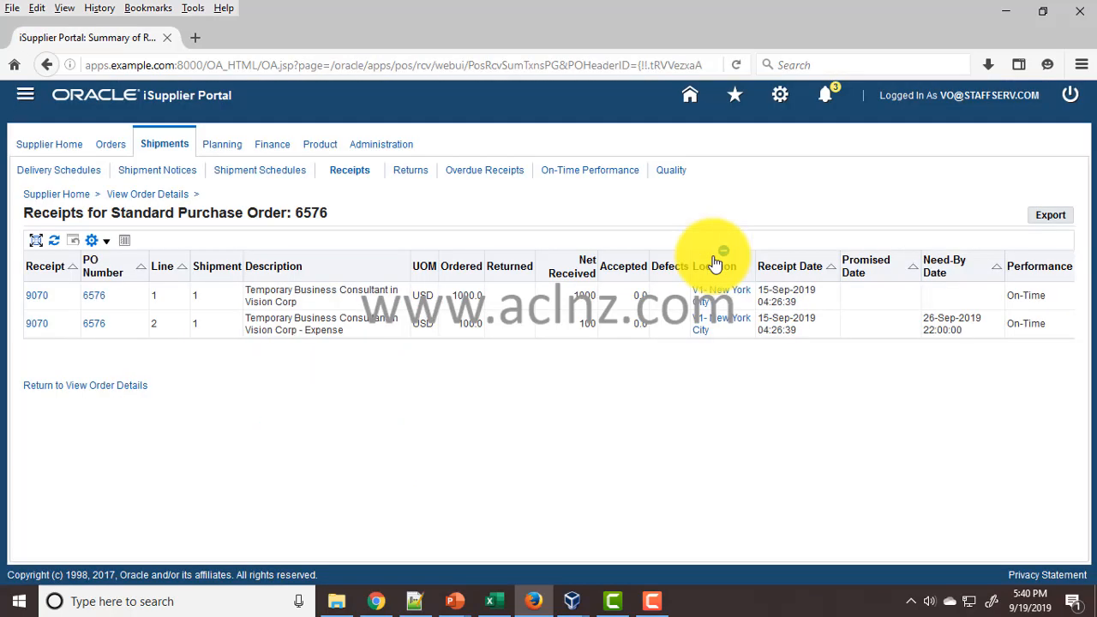
pyautogui.moveTo(681, 398)
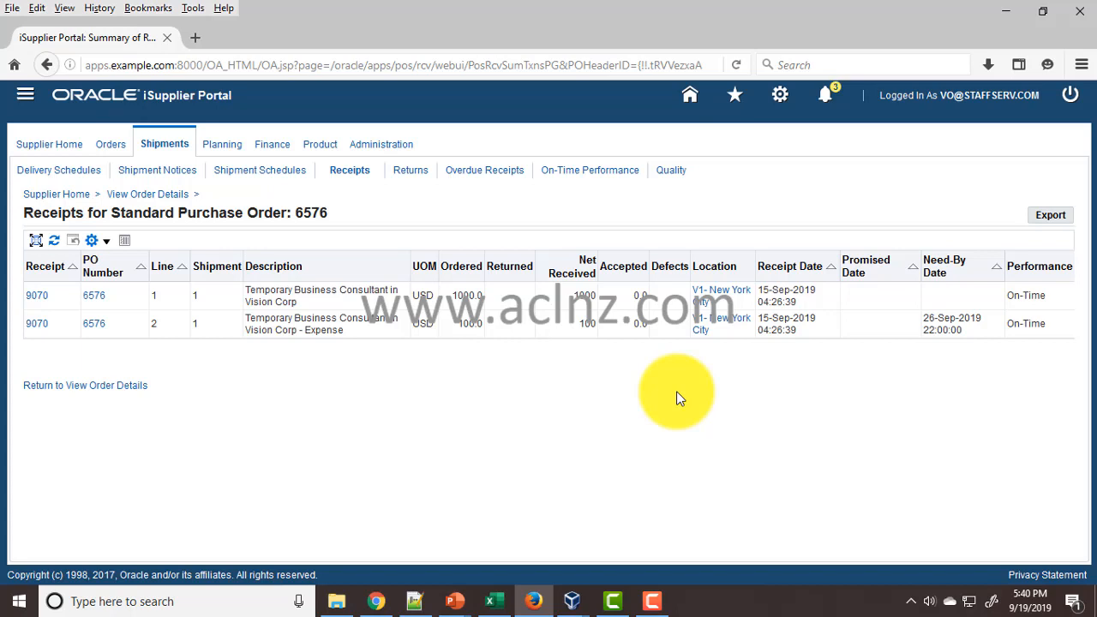
pyautogui.moveTo(711, 391)
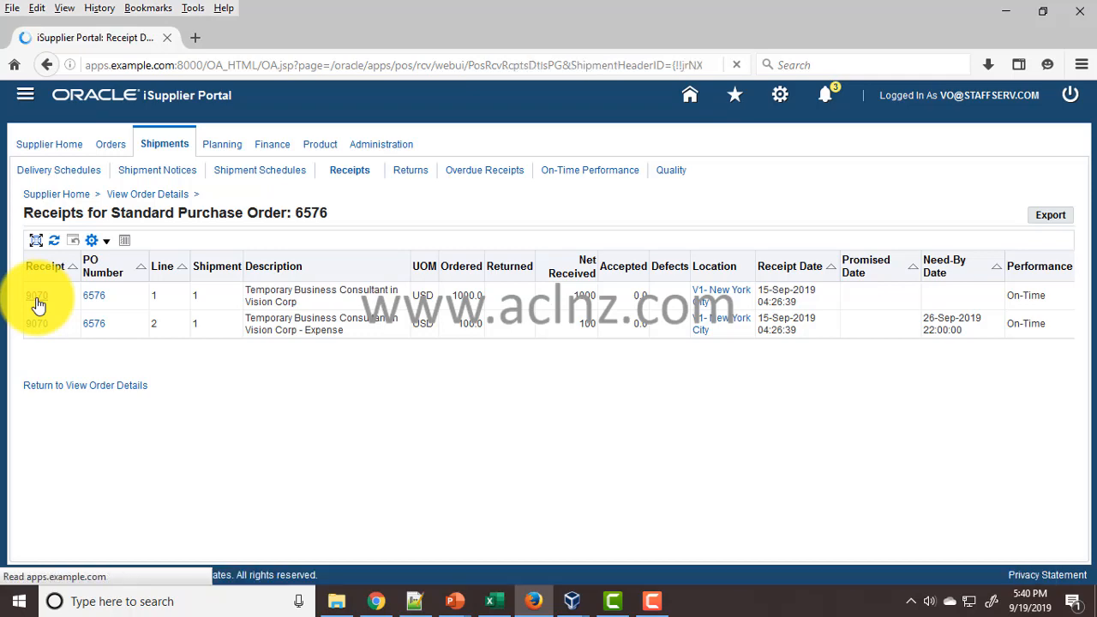
pyautogui.click(36, 295)
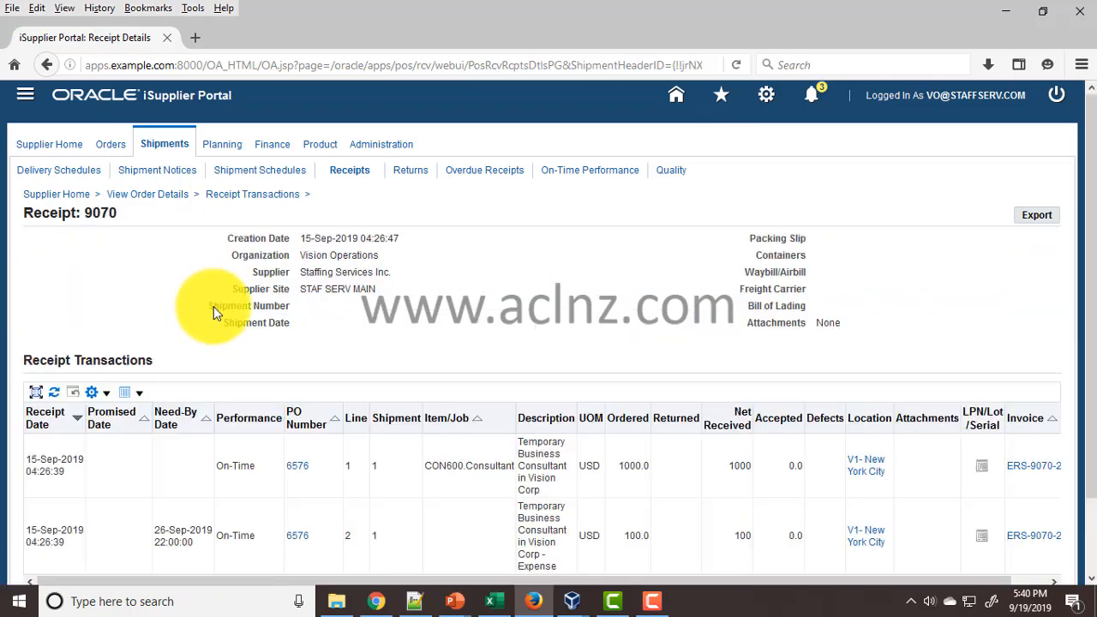
pyautogui.scroll(-3)
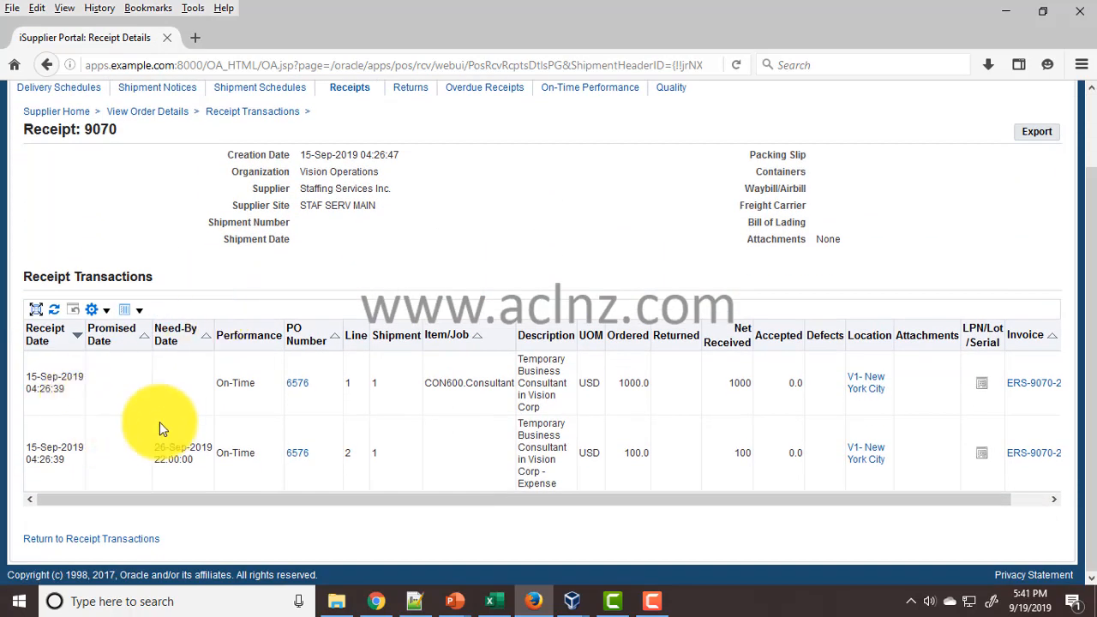
pyautogui.moveTo(746, 415)
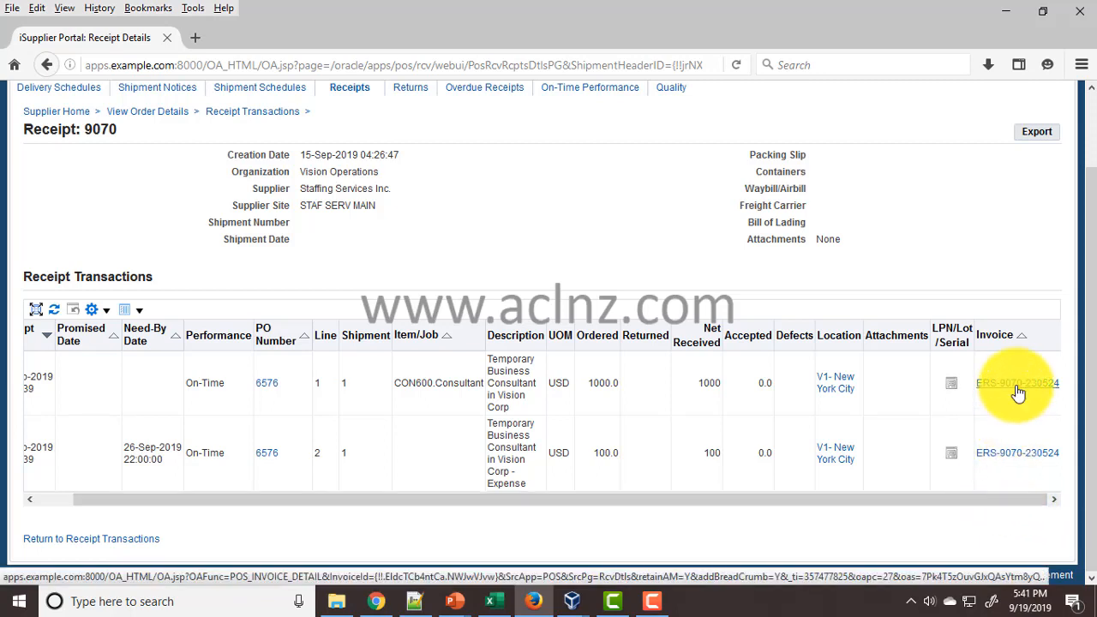
pyautogui.moveTo(1018, 383)
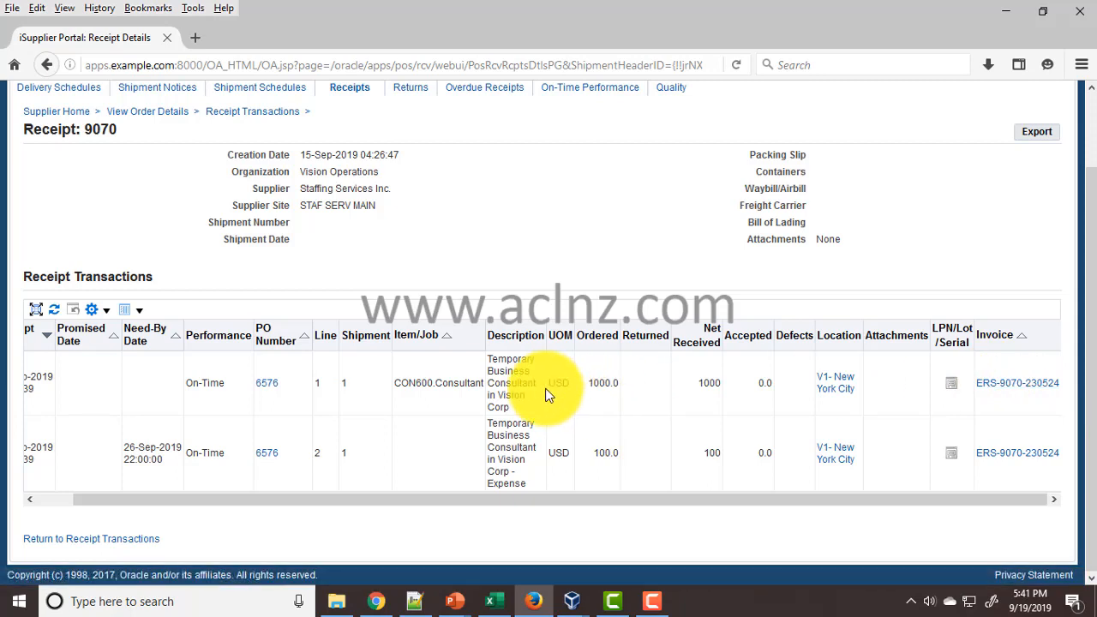
pyautogui.moveTo(1017, 383)
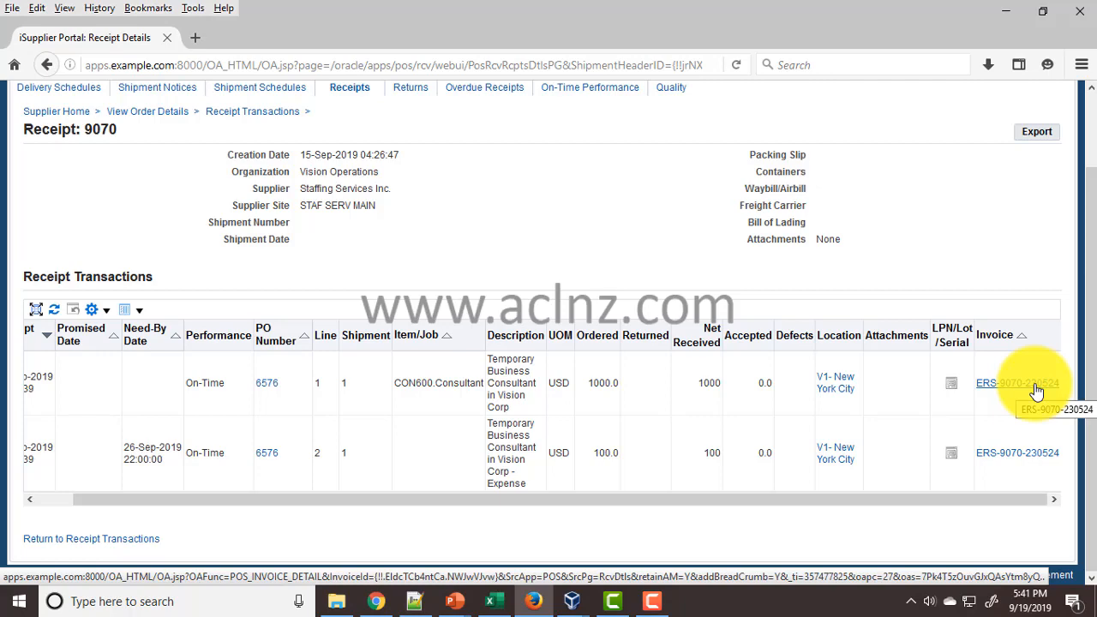
pyautogui.moveTo(395, 322)
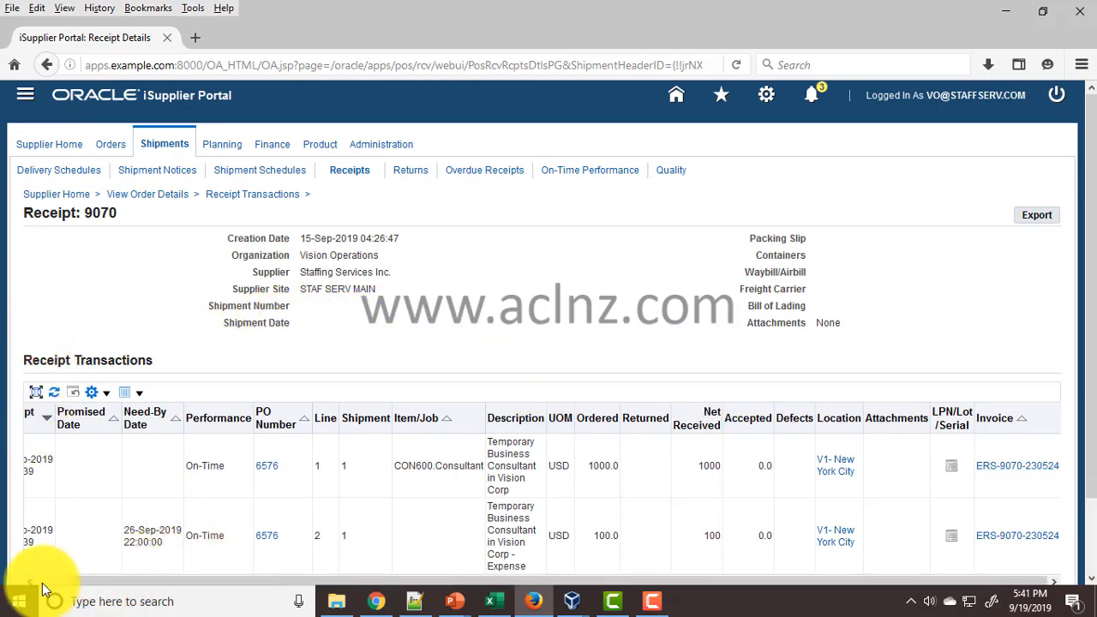
pyautogui.scroll(-3)
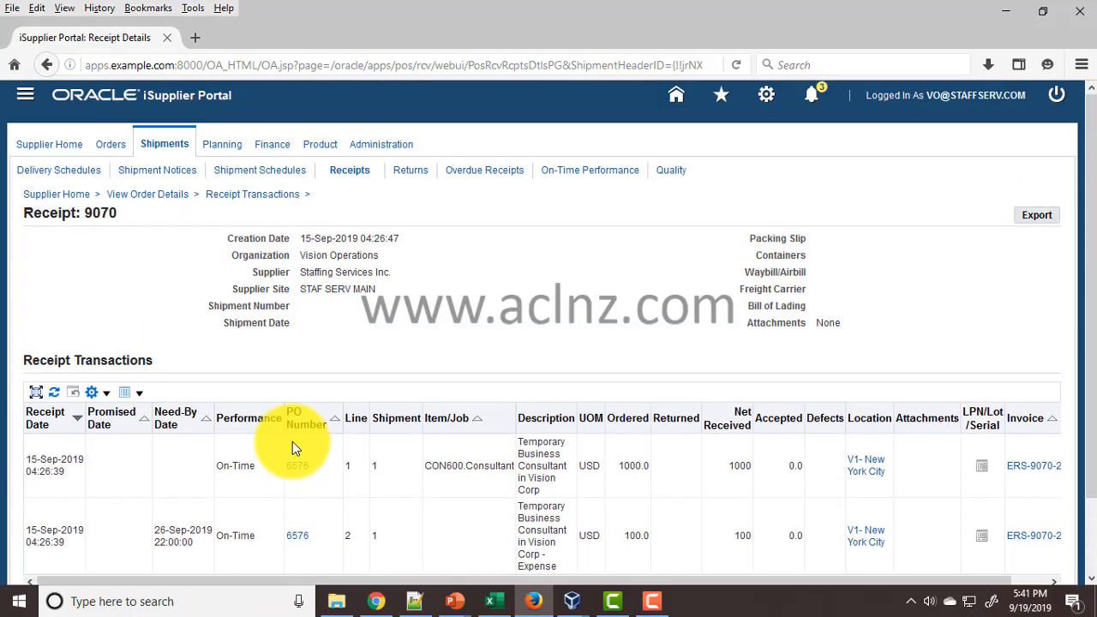
pyautogui.moveTo(333, 461)
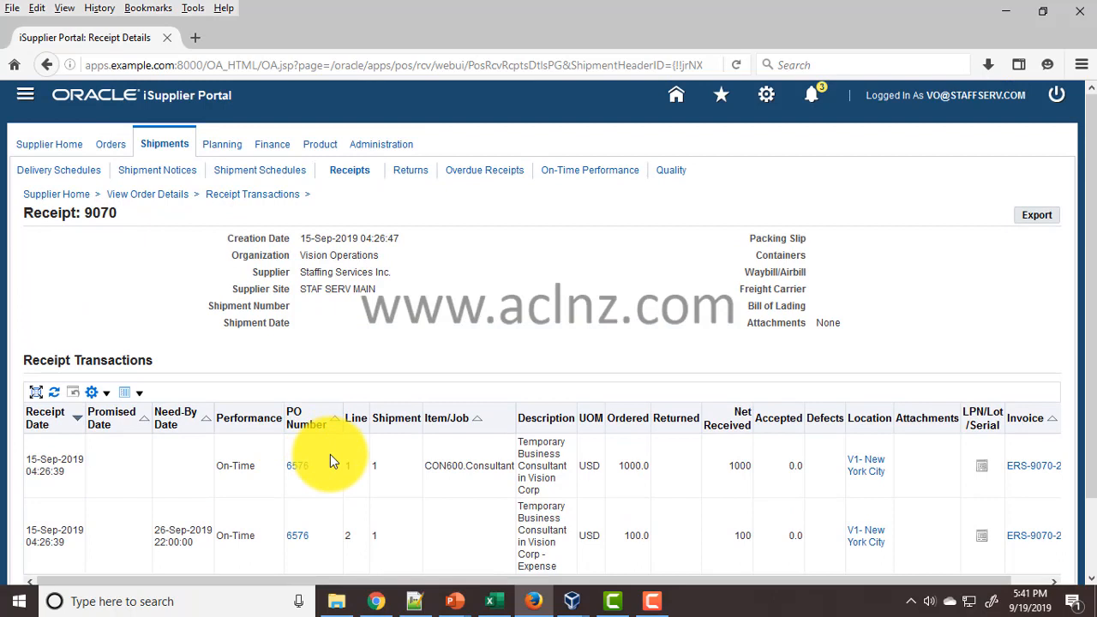
pyautogui.moveTo(59, 170)
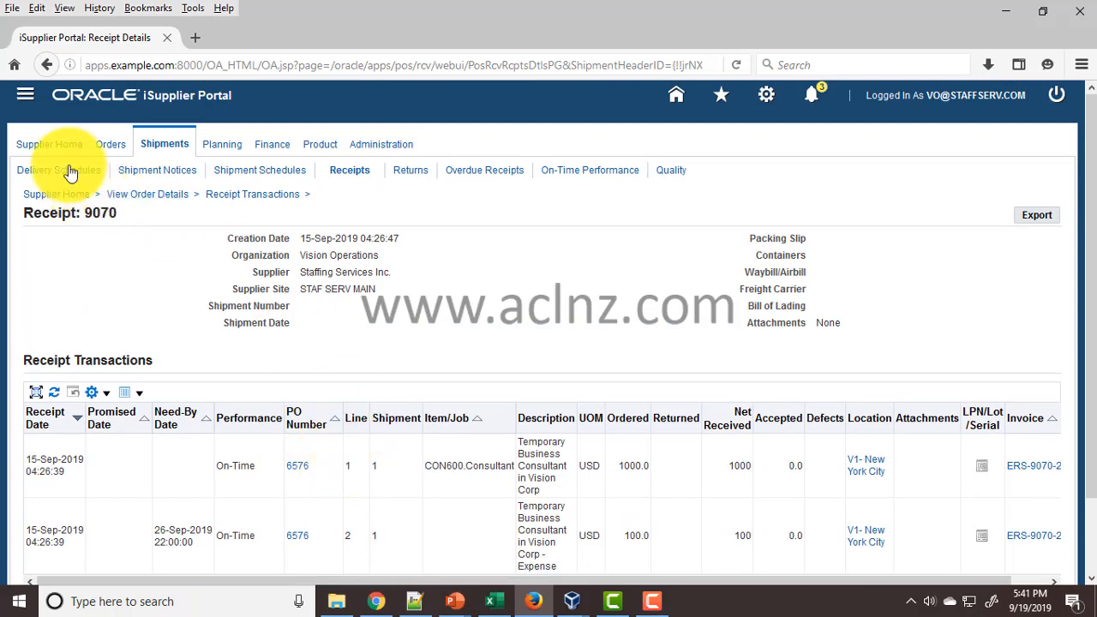
pyautogui.moveTo(49, 144)
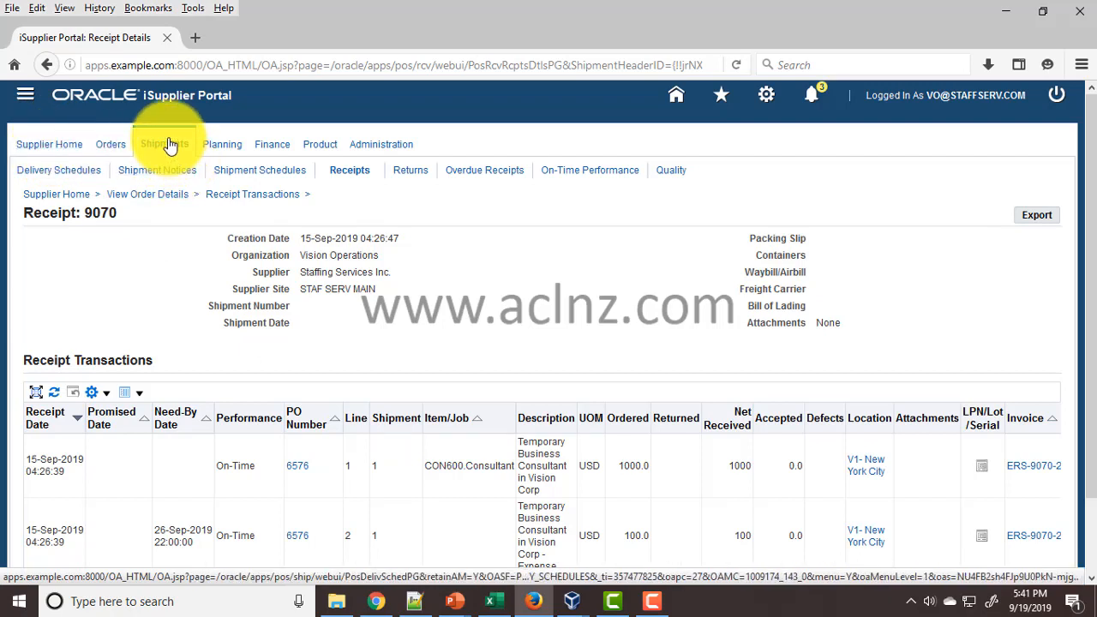
# - Search Delivery Schedules by PO number 6576, finding no results
pyautogui.click(165, 143)
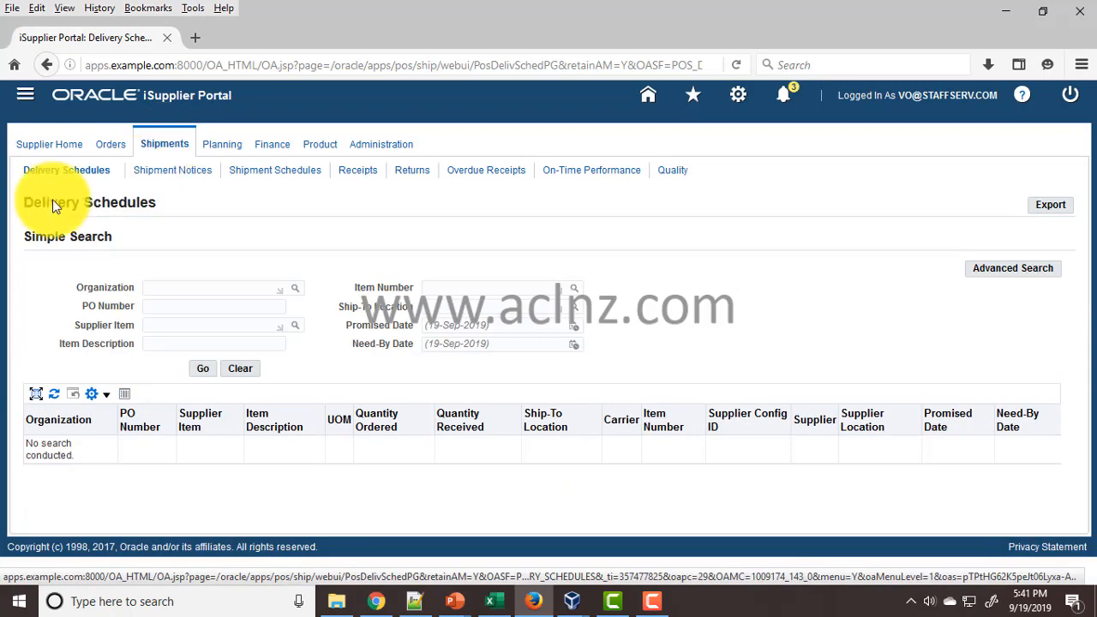
pyautogui.moveTo(172, 321)
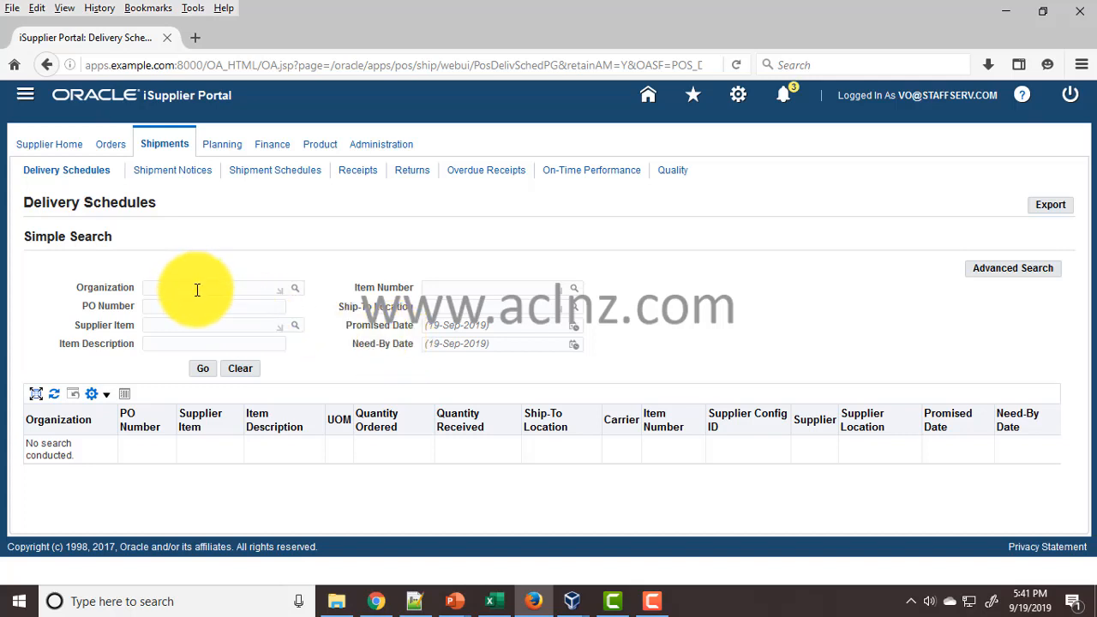
pyautogui.moveTo(185, 306)
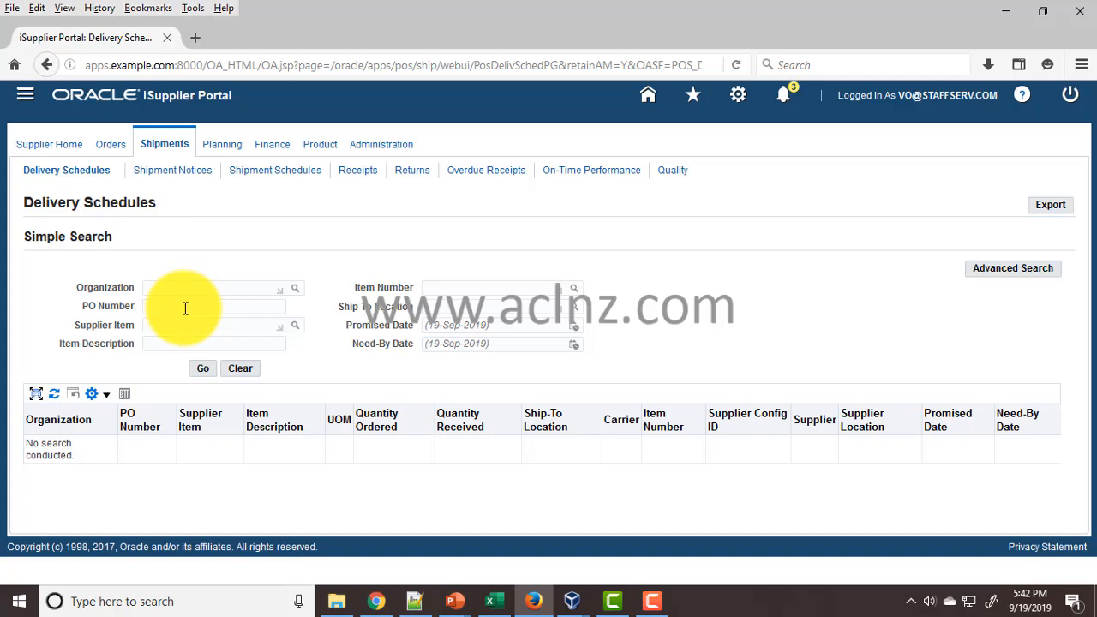
pyautogui.moveTo(174, 332)
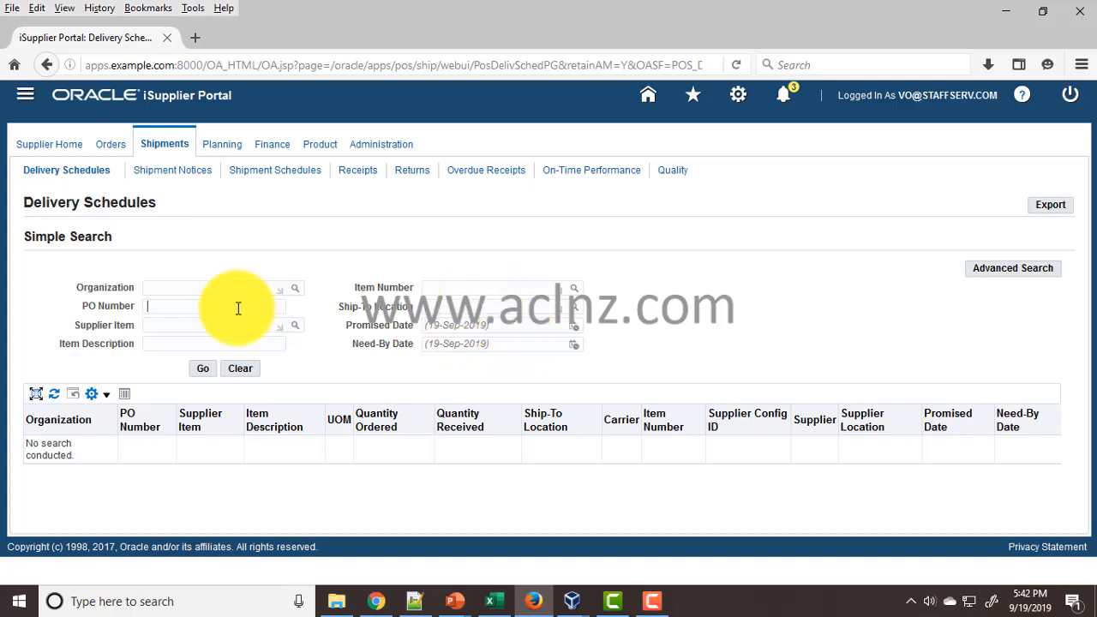
pyautogui.moveTo(249, 314)
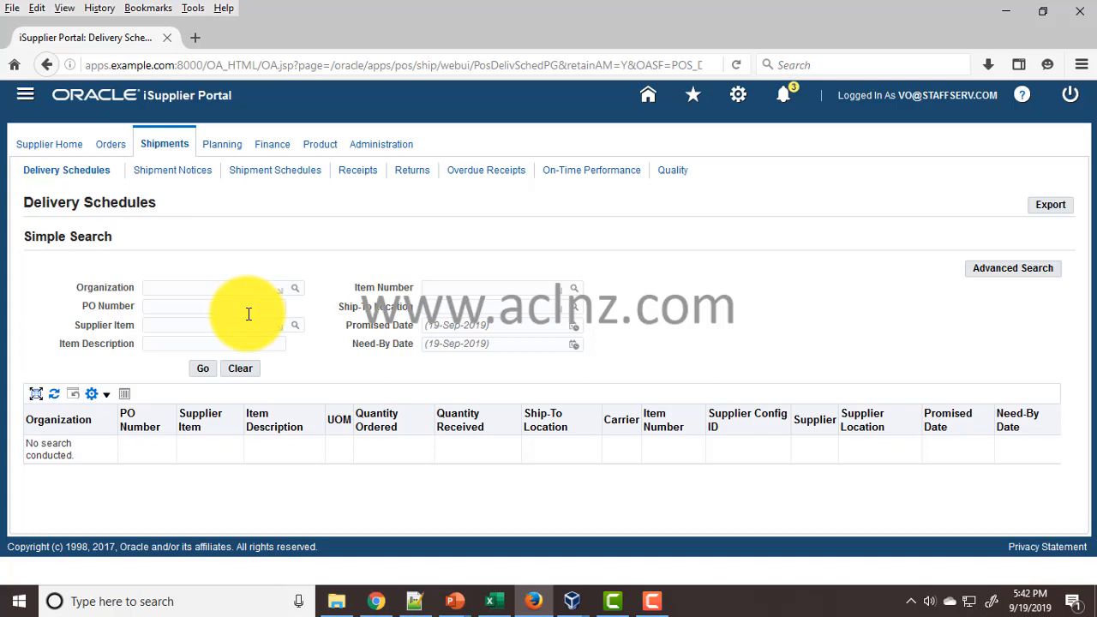
pyautogui.write('6576')
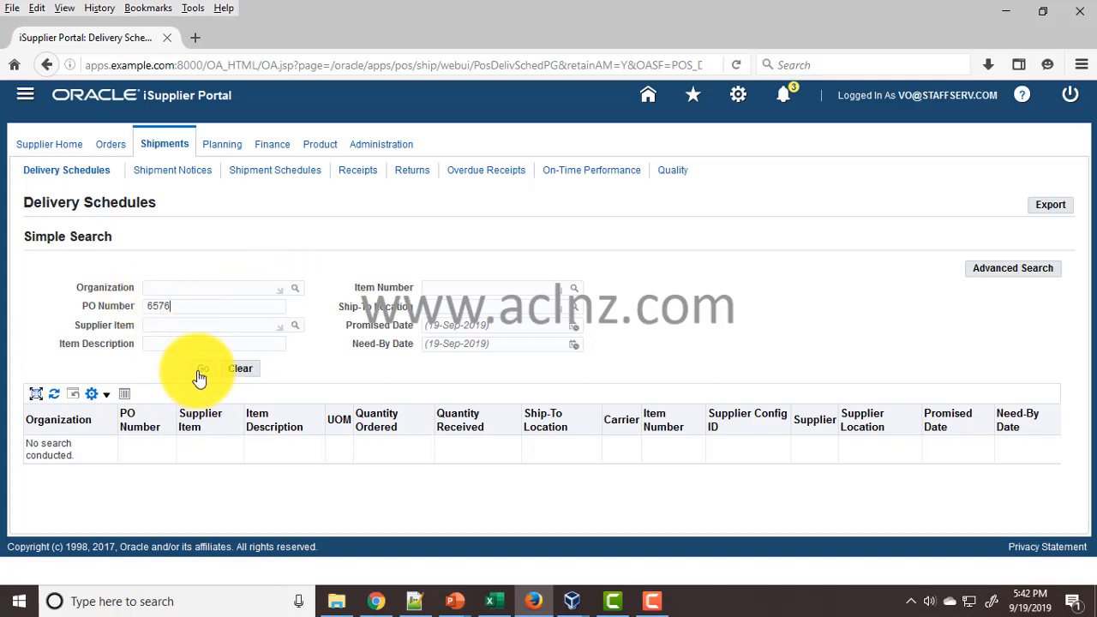
pyautogui.click(203, 368)
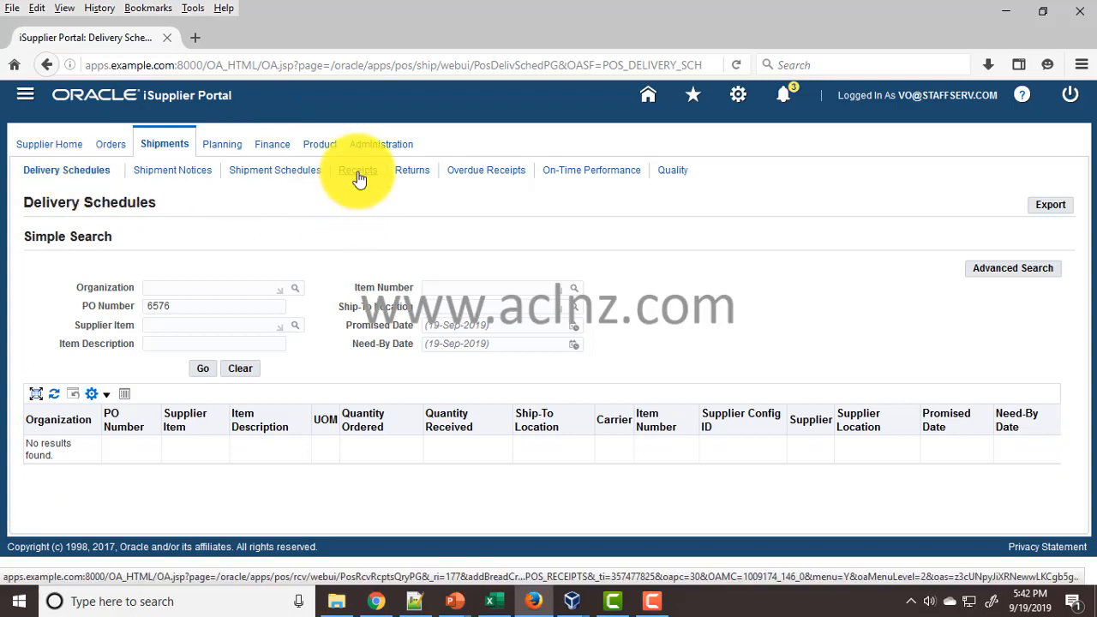
# - Search Receipts by PO number 6576 and open receipt 9070's details
pyautogui.click(356, 170)
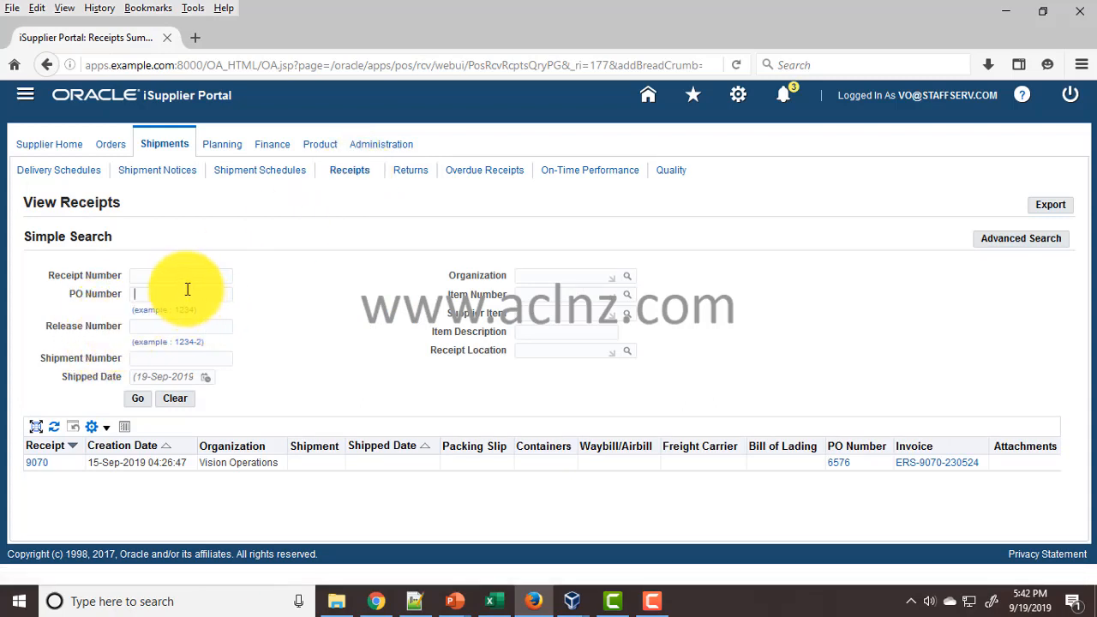
pyautogui.write('6576')
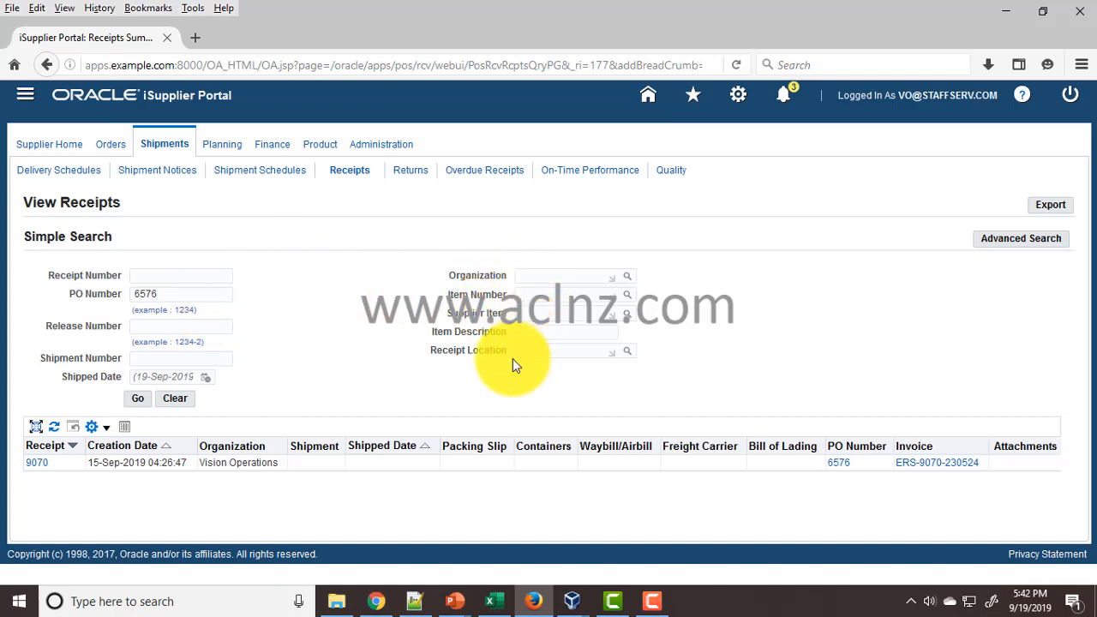
pyautogui.moveTo(133, 354)
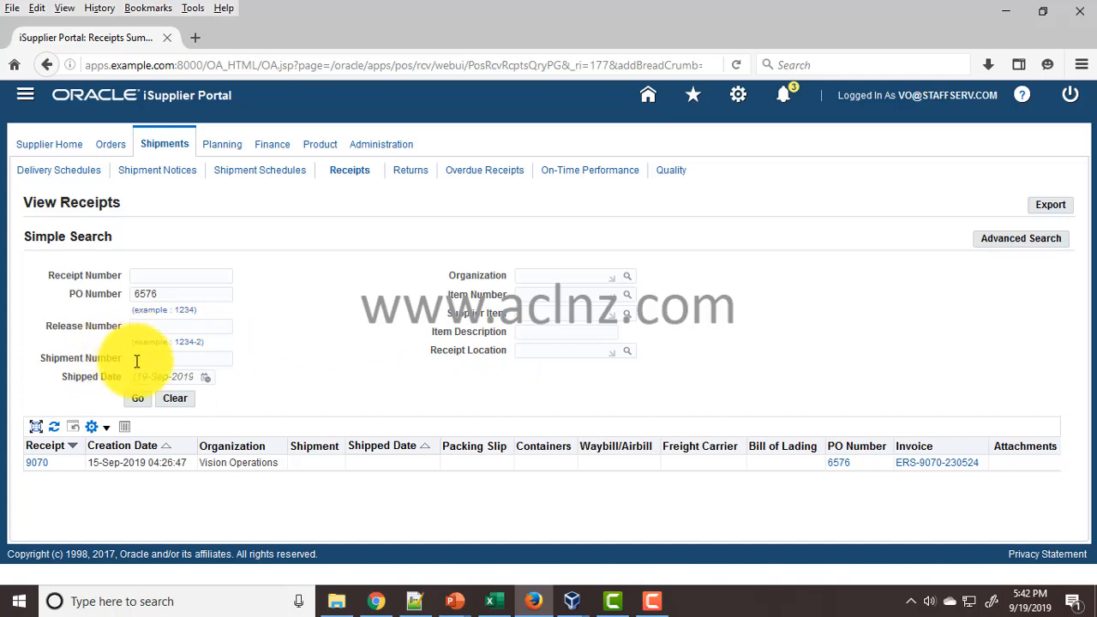
pyautogui.moveTo(139, 347)
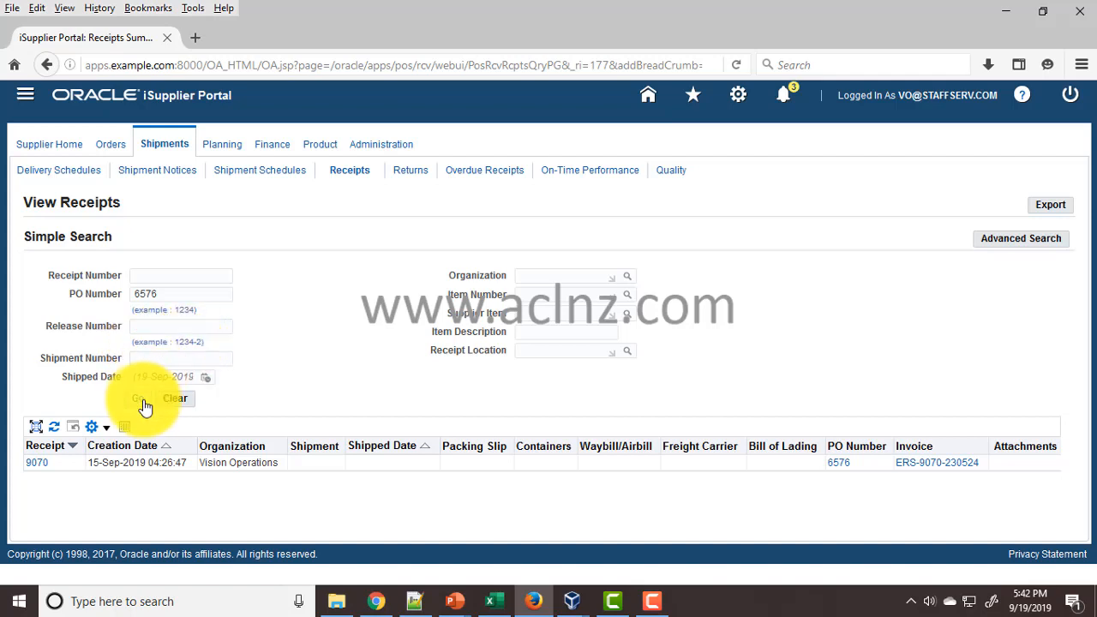
pyautogui.click(141, 398)
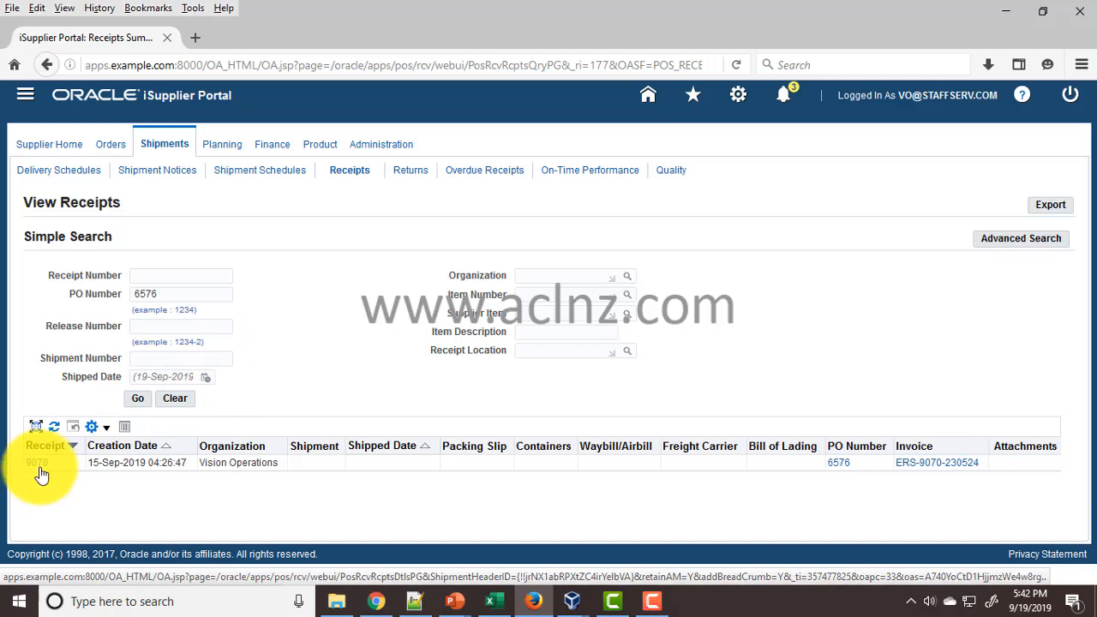
pyautogui.click(414, 601)
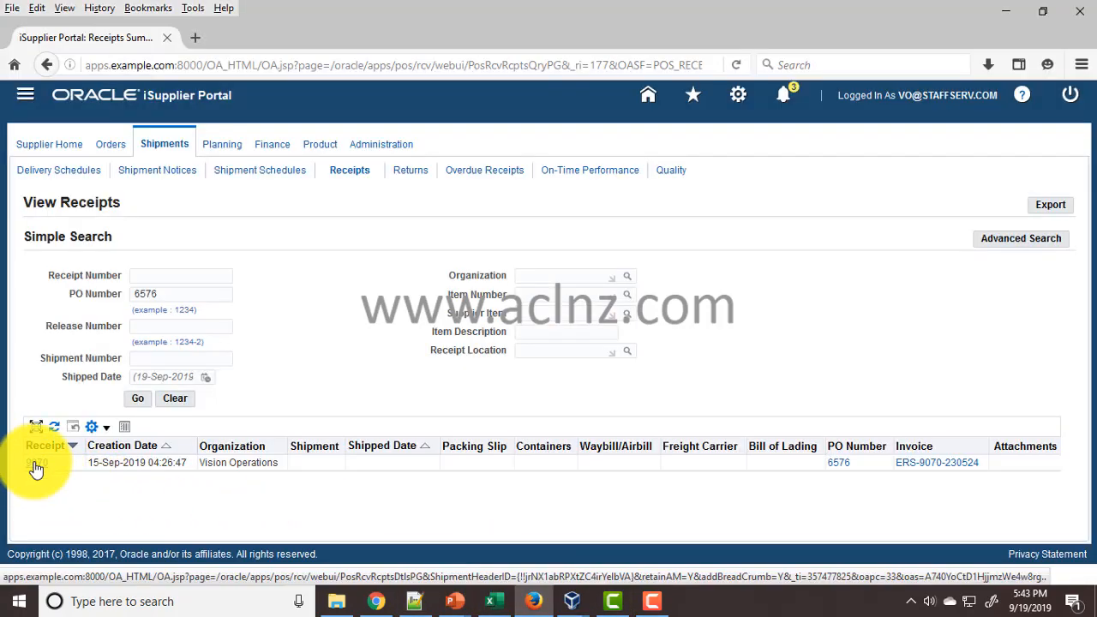
pyautogui.click(37, 463)
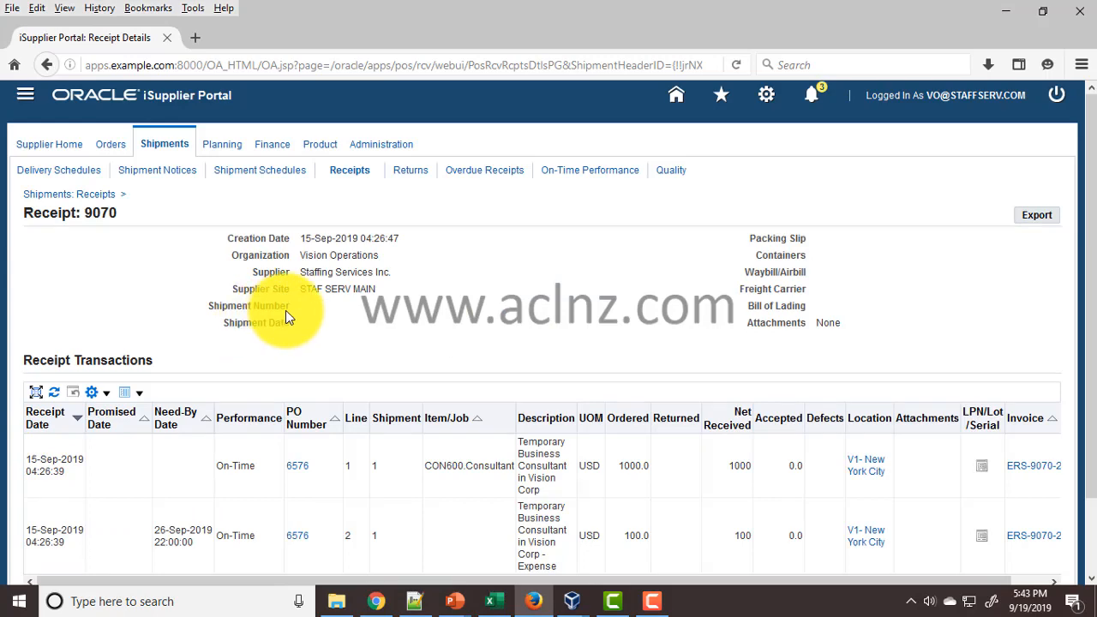
# - Scroll receipt 9070's transaction lines, then return to the Shipments: Receipts results
pyautogui.scroll(-3)
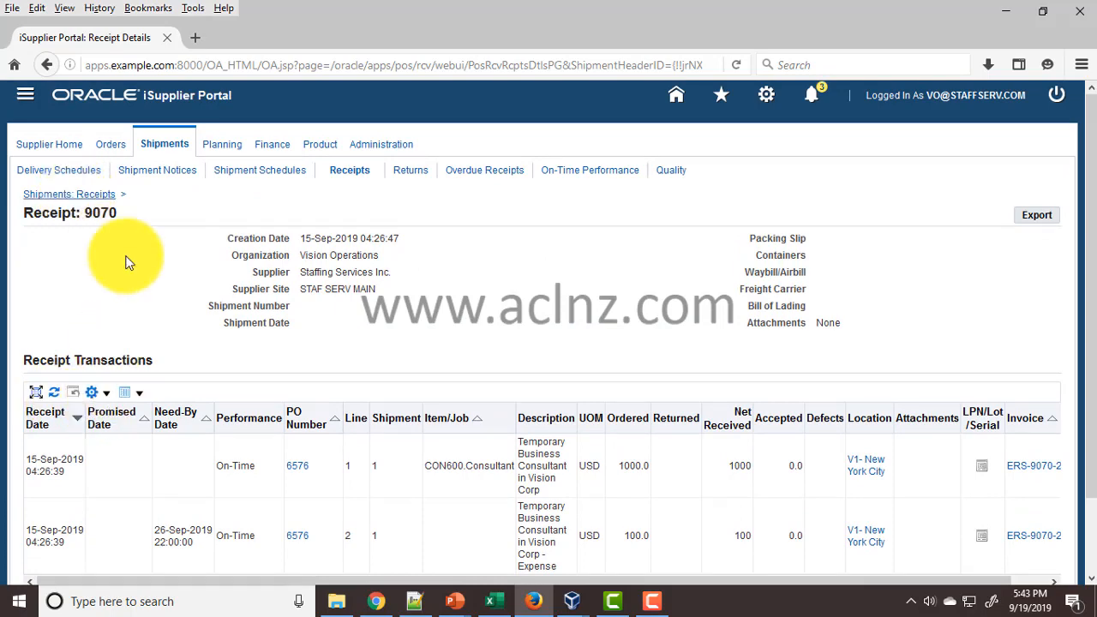
pyautogui.scroll(-3)
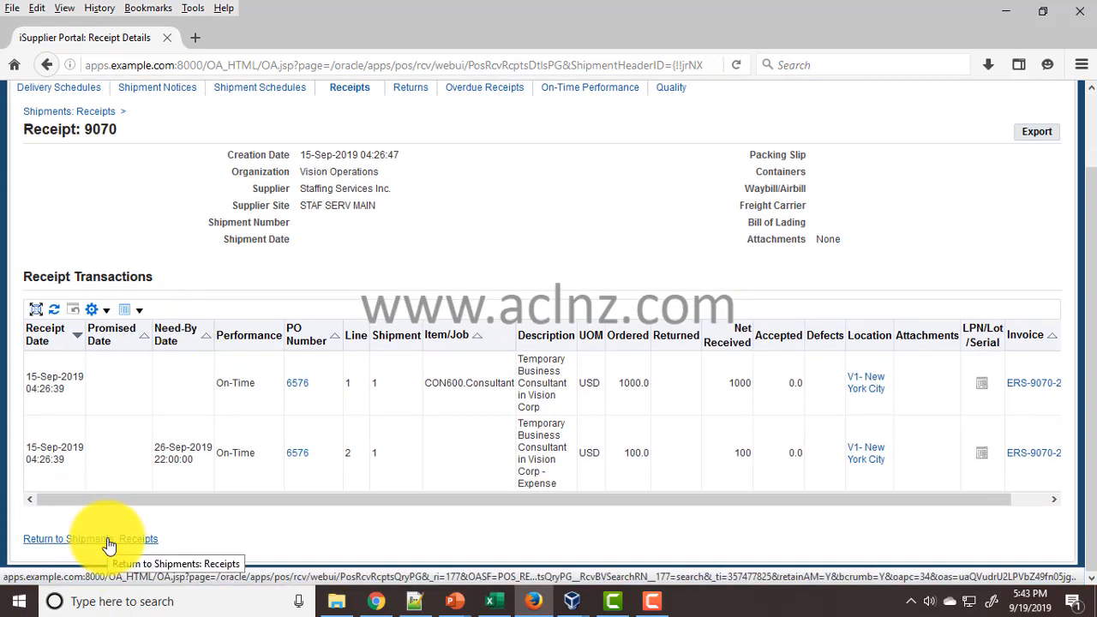
pyautogui.click(82, 538)
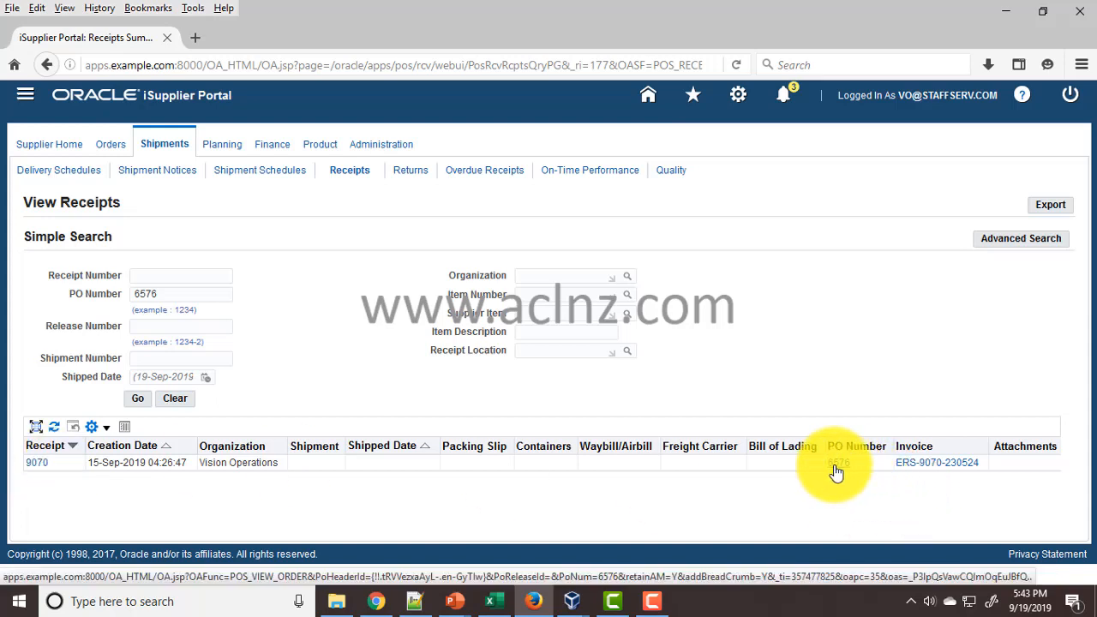
pyautogui.moveTo(838, 463)
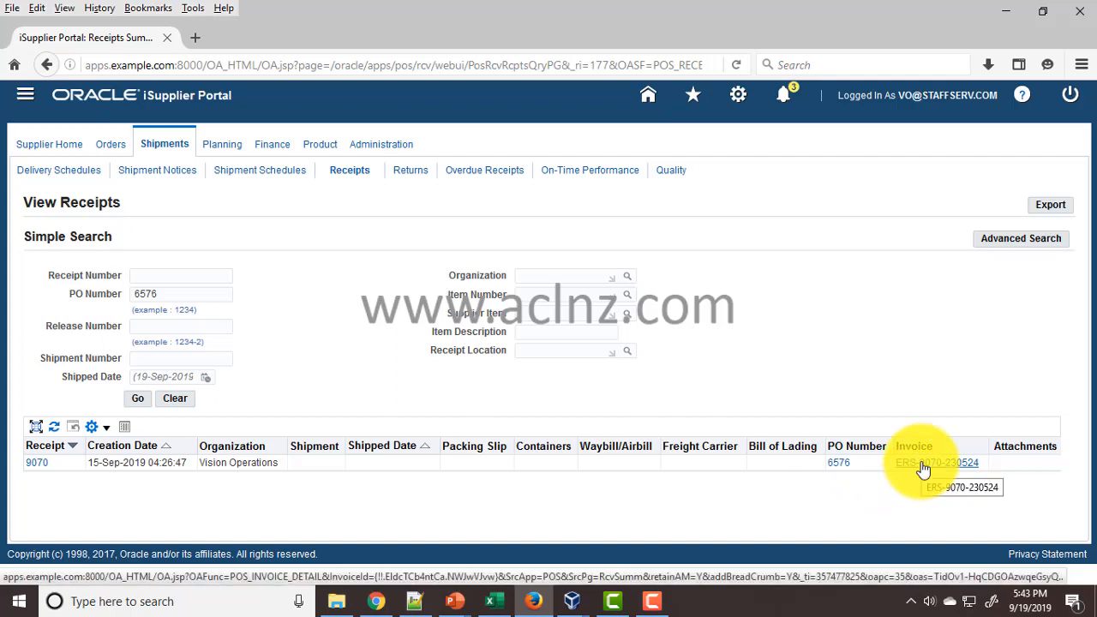
pyautogui.moveTo(849, 473)
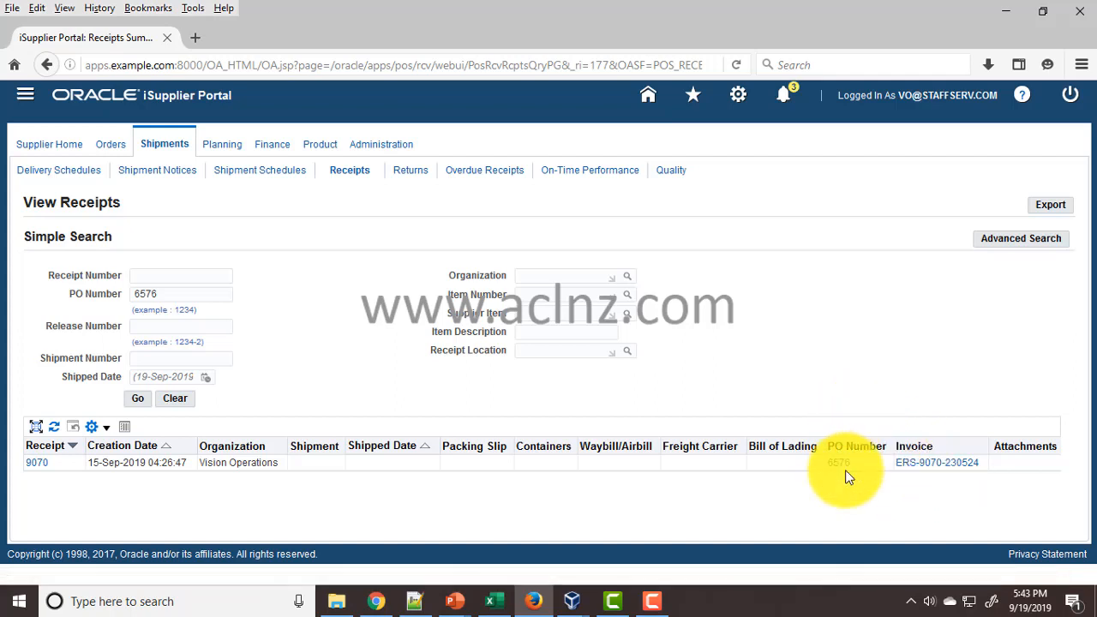
pyautogui.moveTo(838, 462)
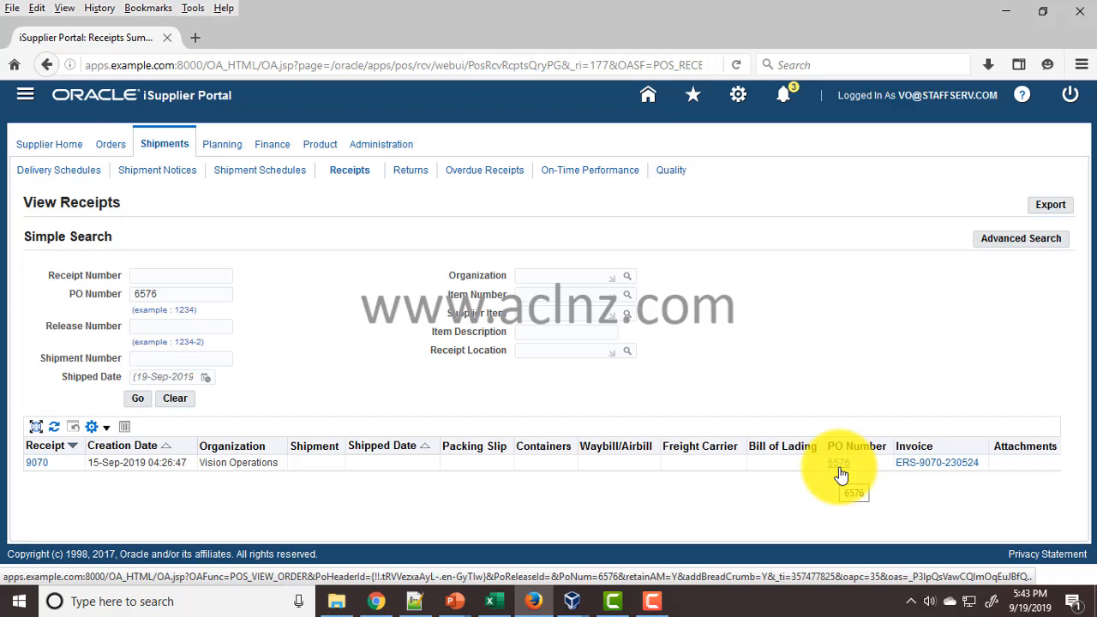
# - View purchase order 6576 for USD 1,100.00, then return to Supplier Home
pyautogui.click(838, 463)
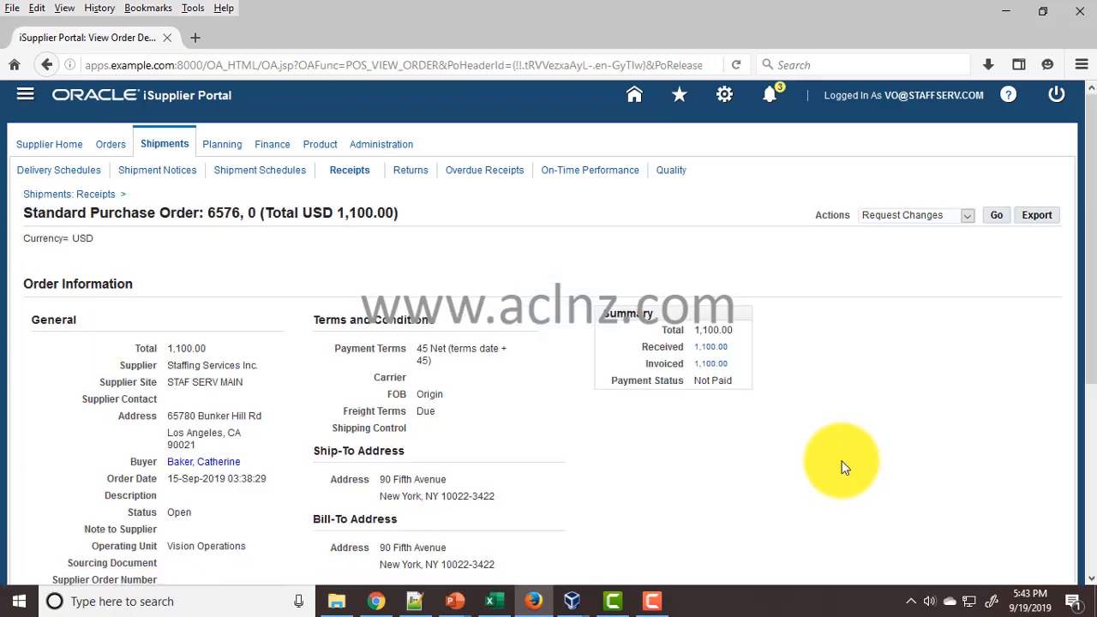
pyautogui.moveTo(578, 468)
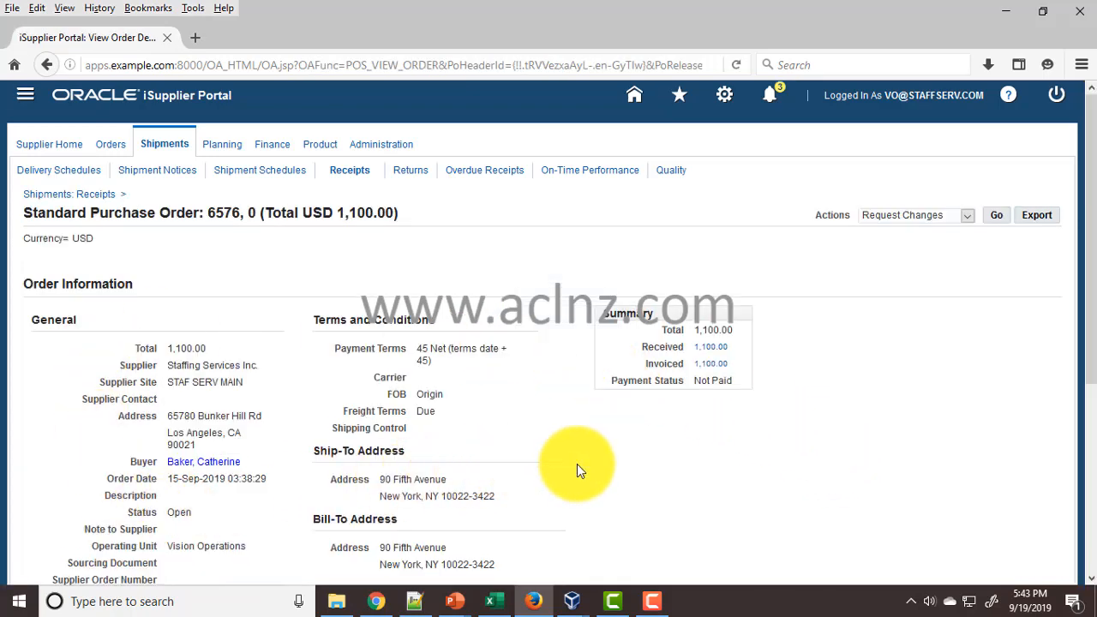
pyautogui.scroll(-3)
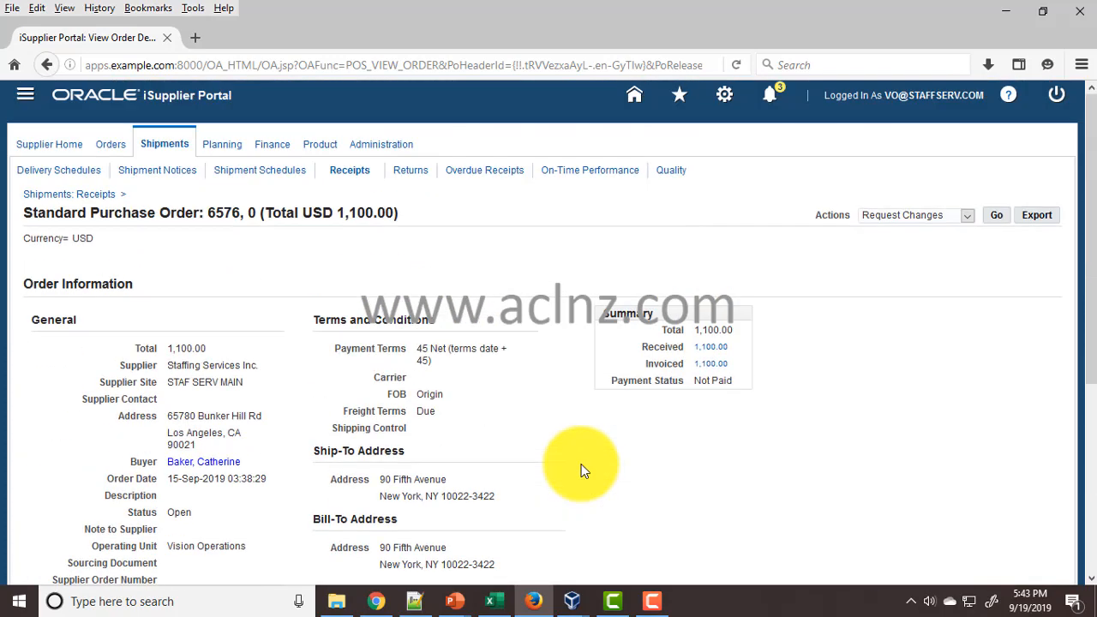
pyautogui.moveTo(8, 322)
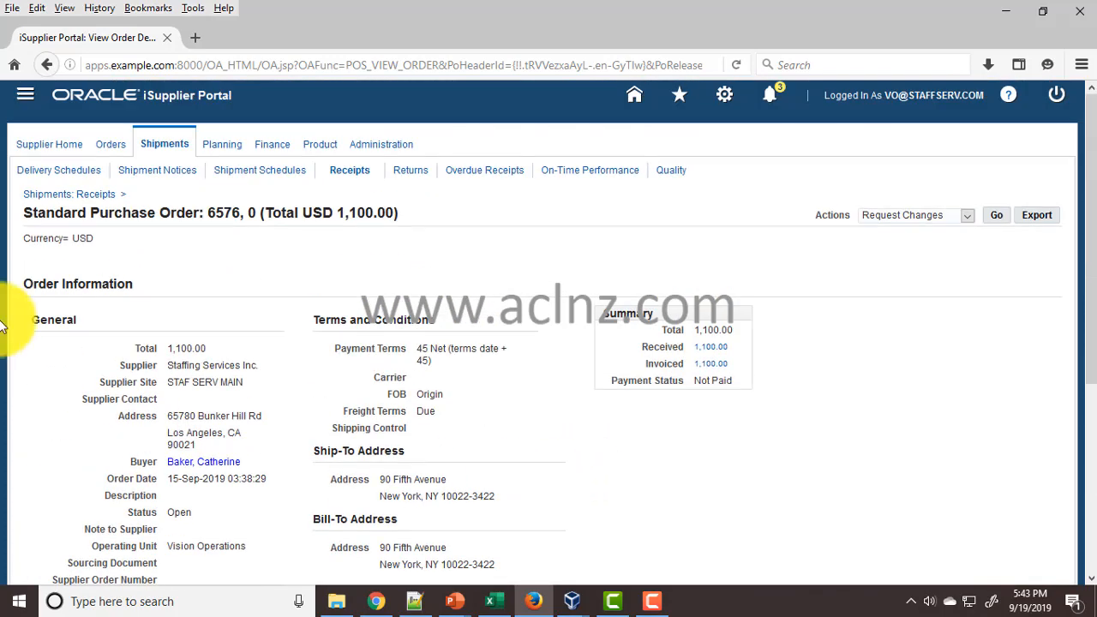
pyautogui.click(48, 144)
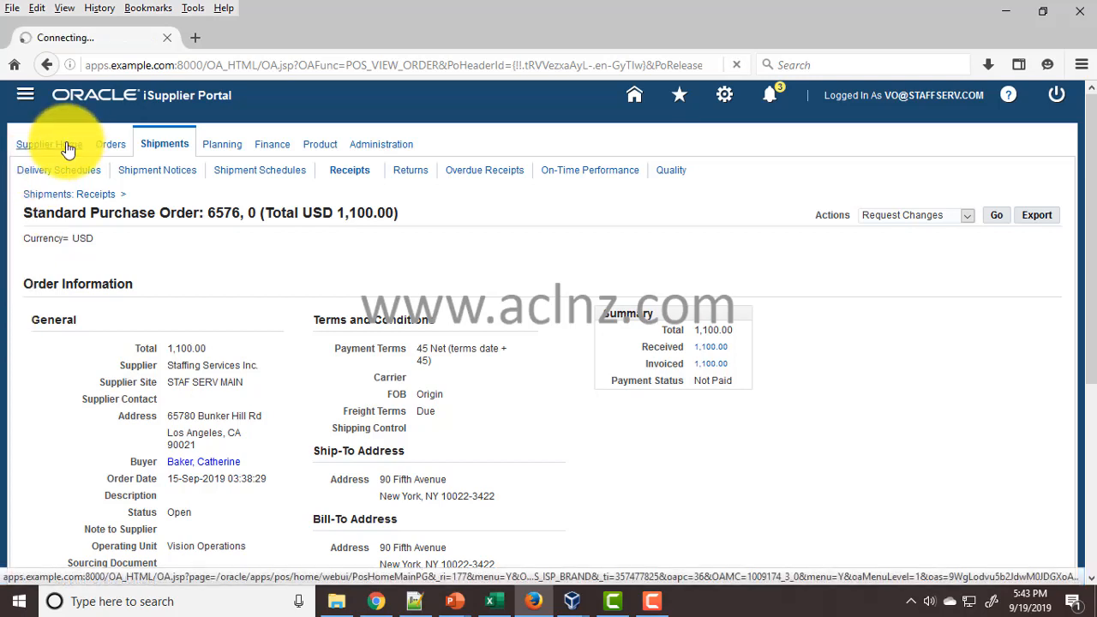
pyautogui.click(49, 143)
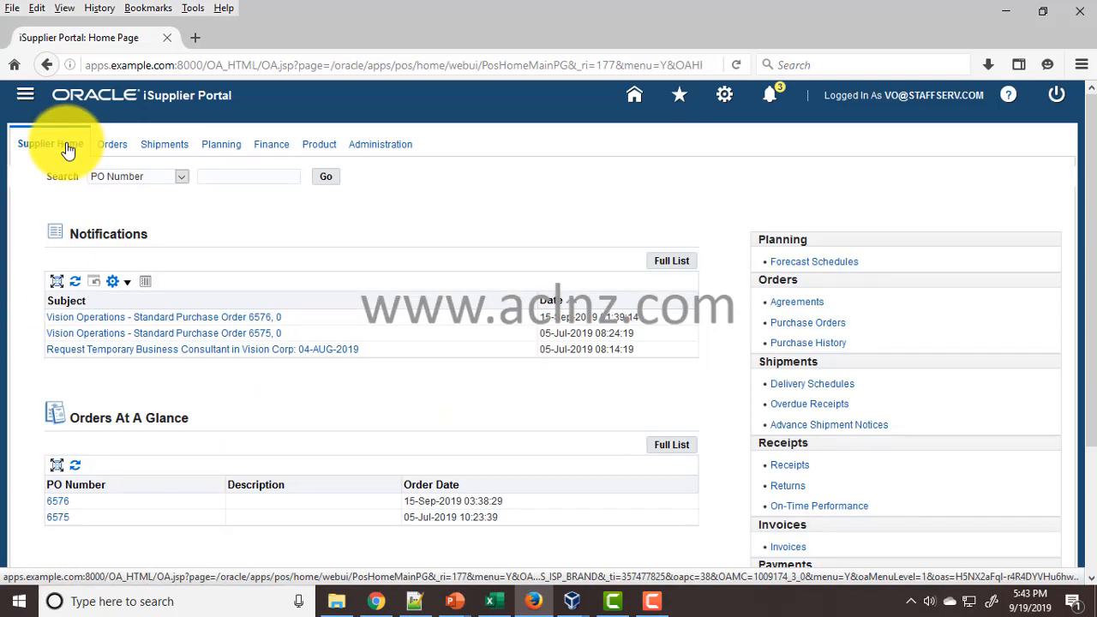